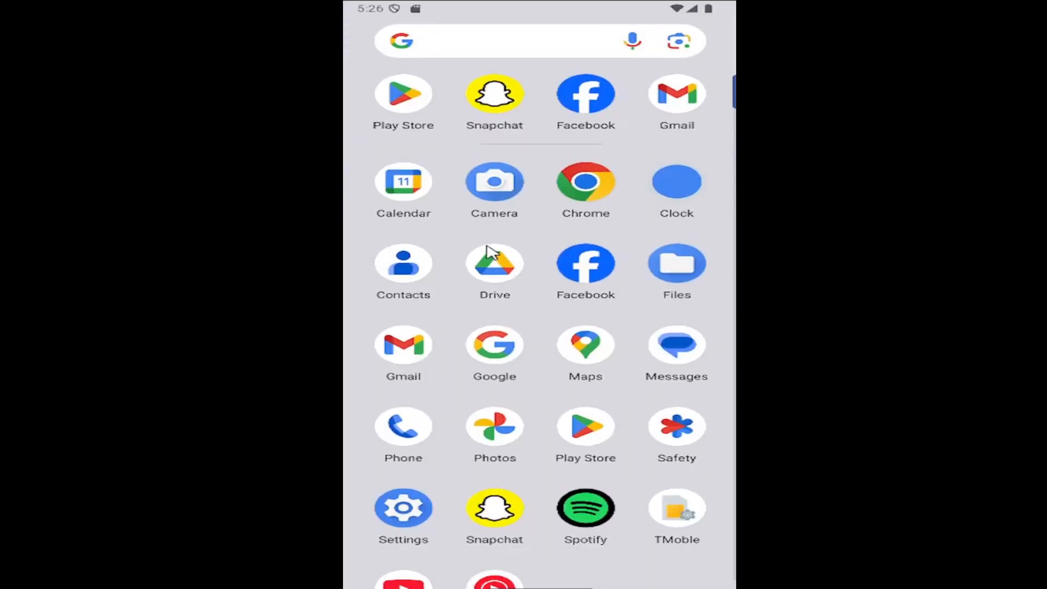
mouse_move(403, 508)
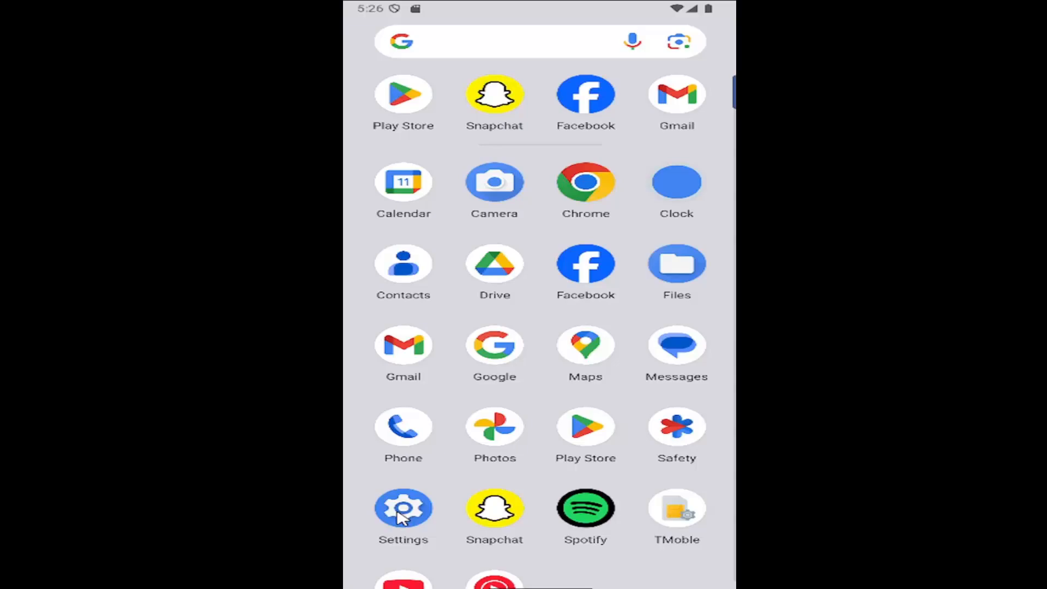
- Navigate from Settings into the full list of installed apps and scroll toward Spotify
click(403, 507)
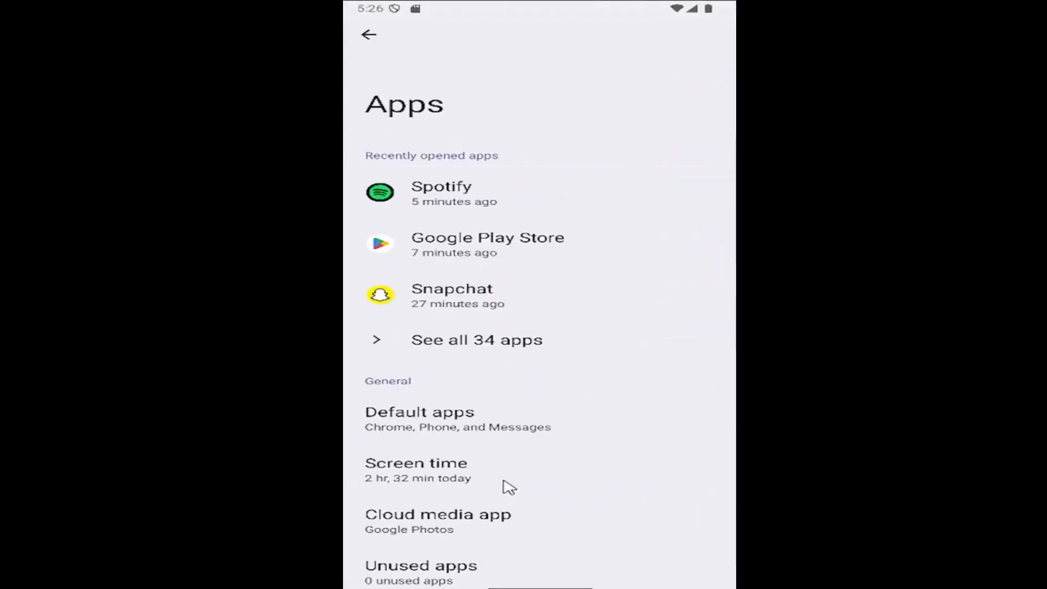
mouse_move(560, 349)
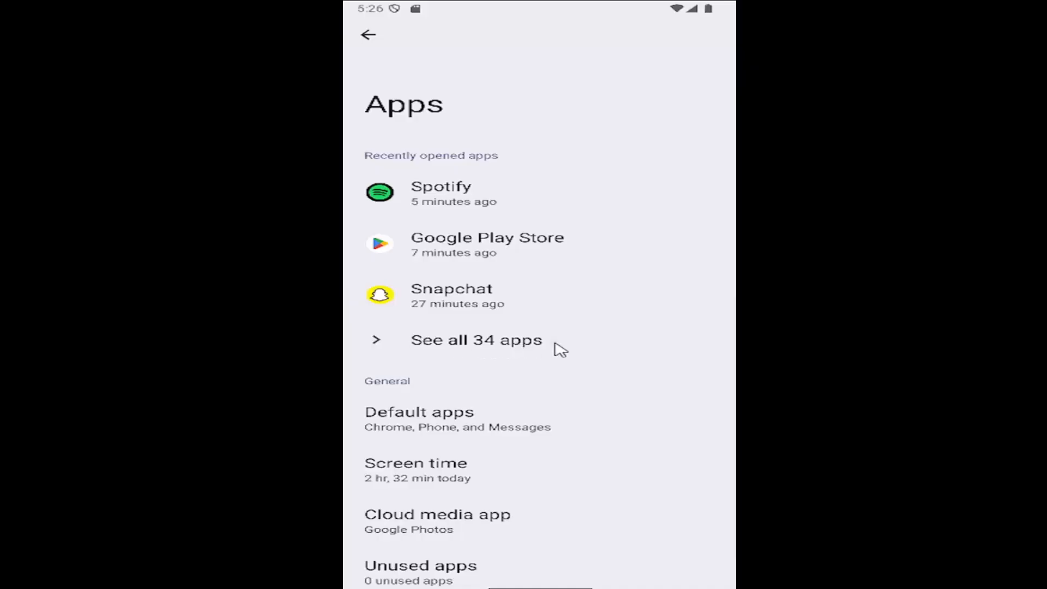
click(476, 341)
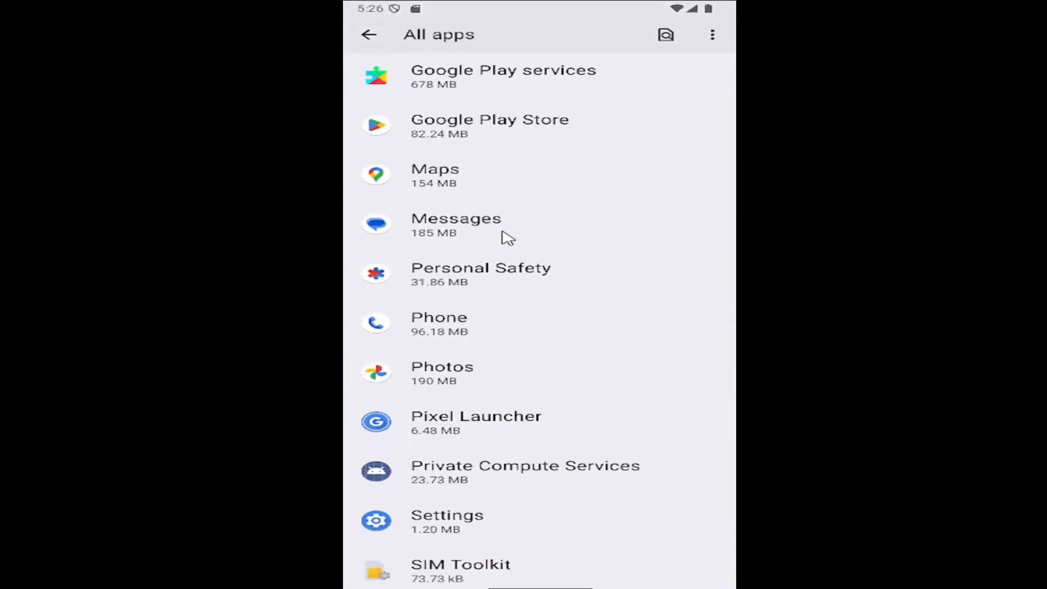
scroll(down, 3)
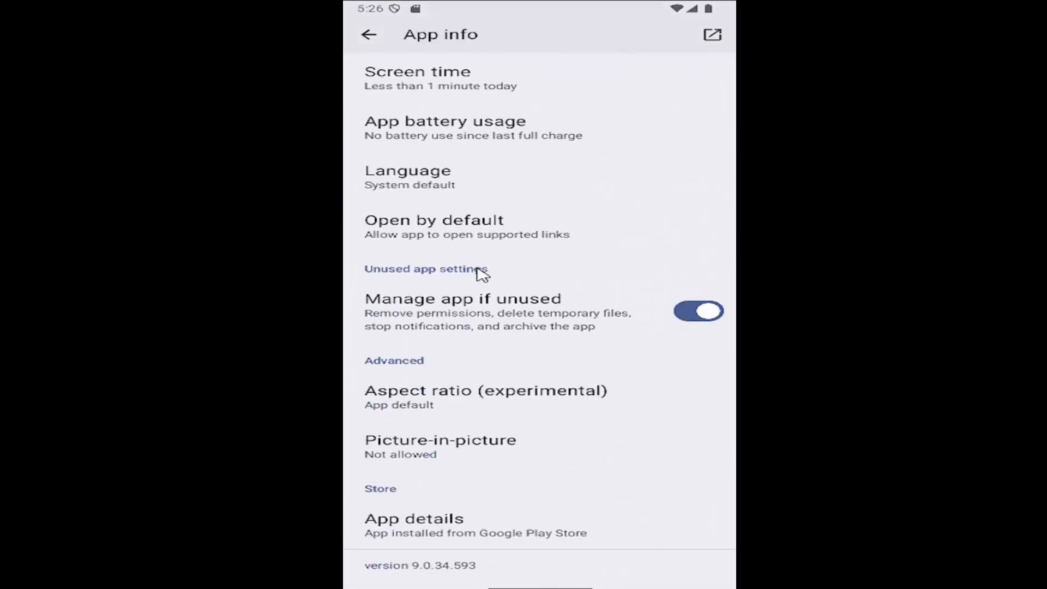
mouse_move(439, 493)
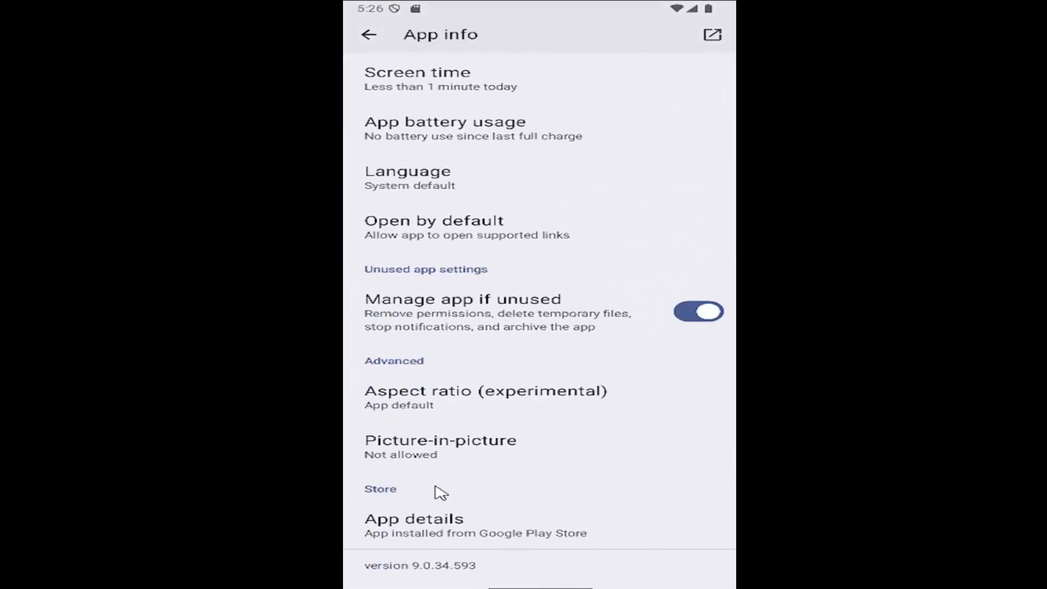
mouse_move(425, 186)
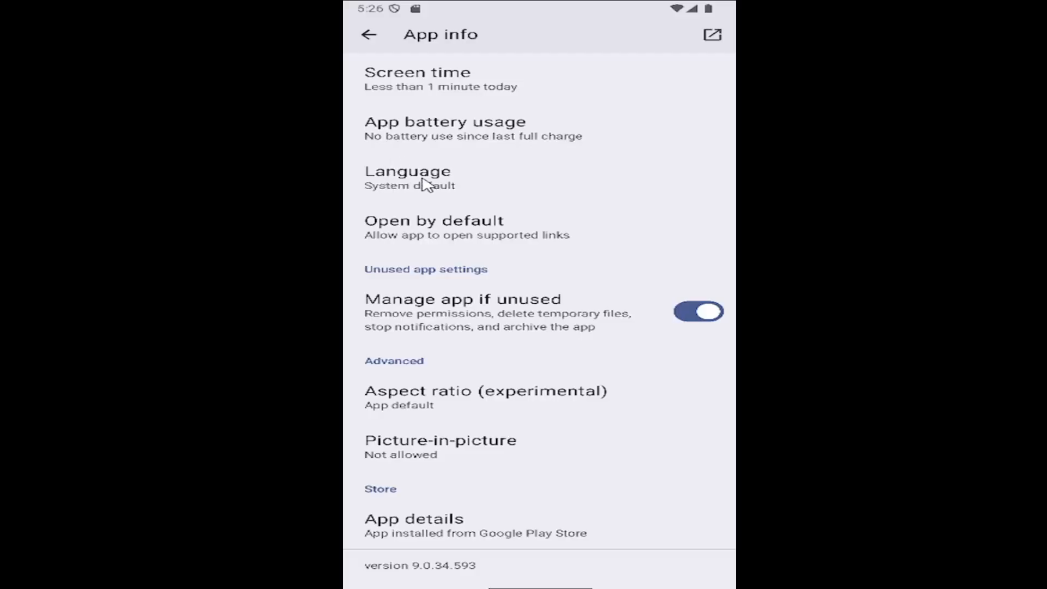
- View Spotify's app language choices (still System default), then return to the Apps overview
click(407, 171)
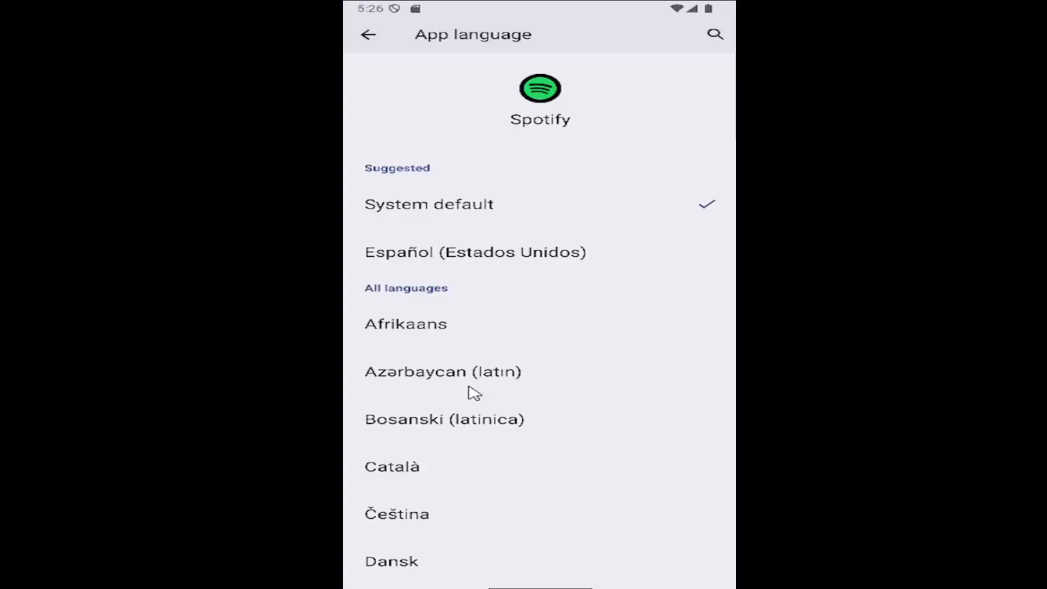
scroll(up, 3)
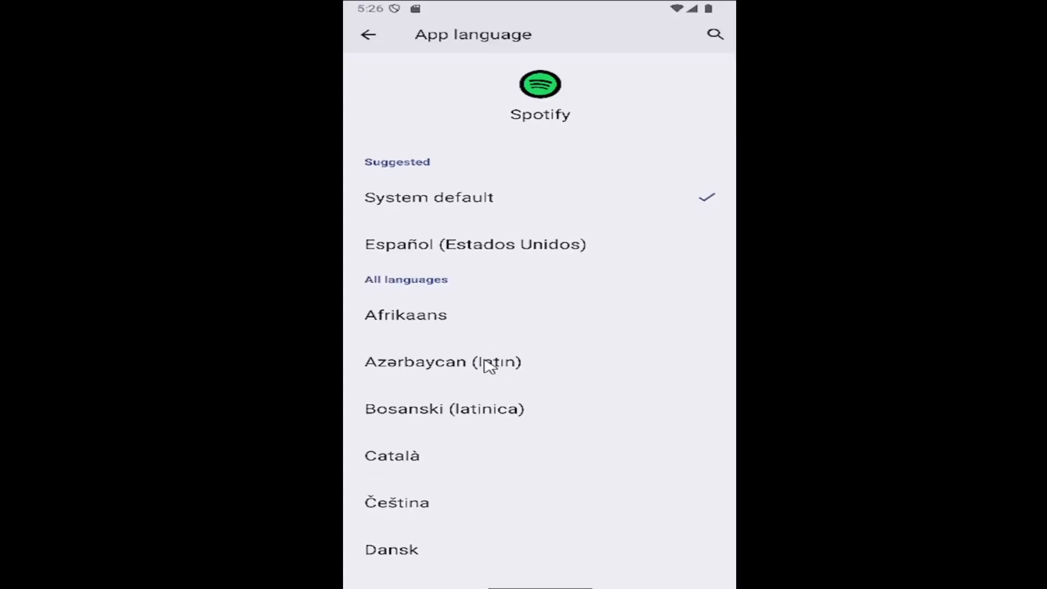
click(369, 33)
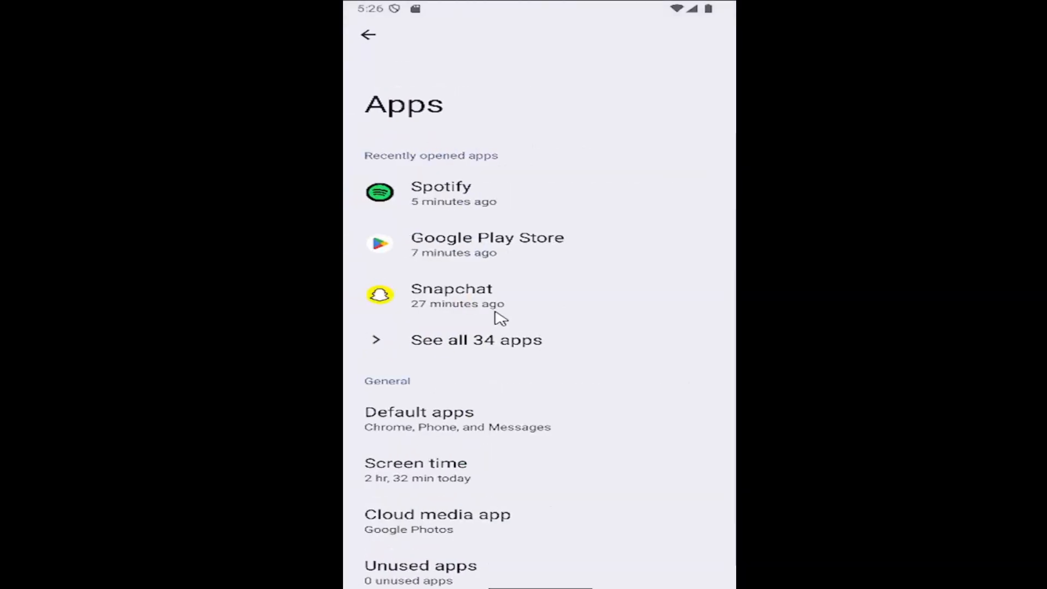